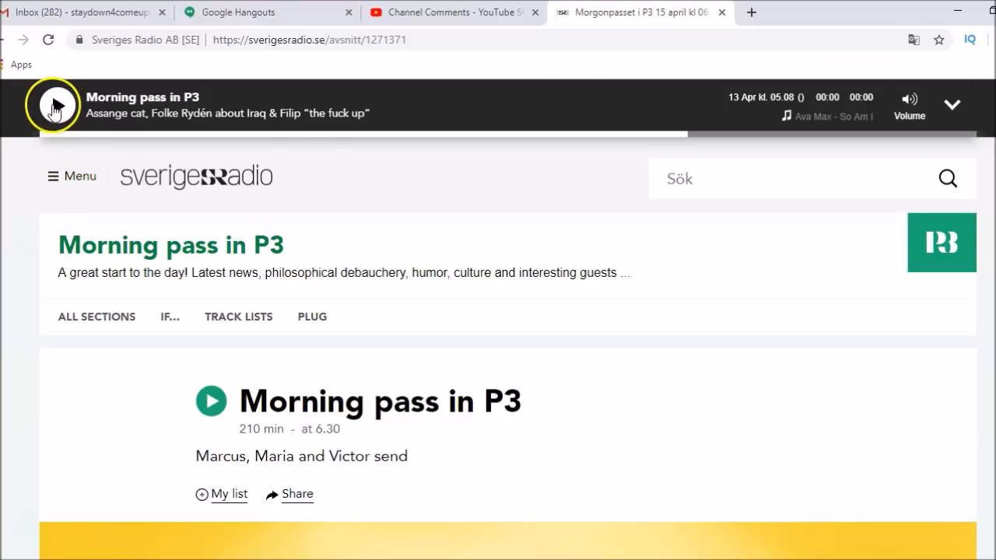
# Step: Start playback of the Morning pass in P3 episode from the player bar's play button
pyautogui.click(56, 104)
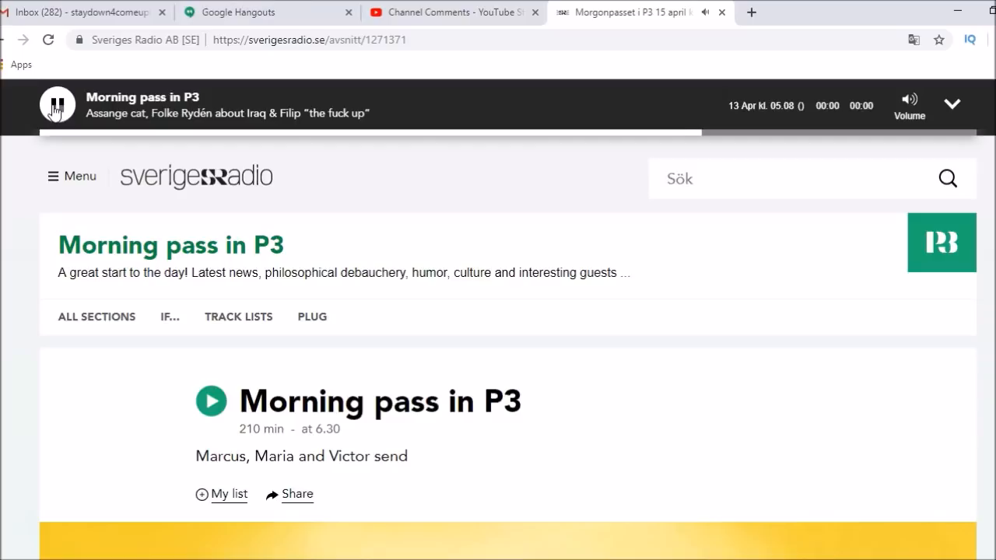
# Step: Scroll the playing episode page down to the footer with the BACK TO THE TOP link
pyautogui.click(56, 104)
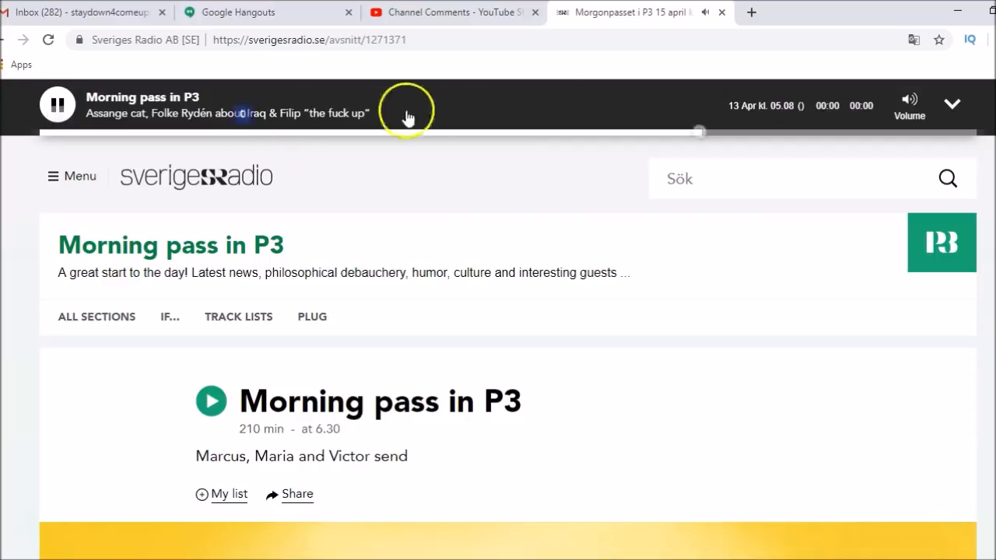
pyautogui.scroll(-3)
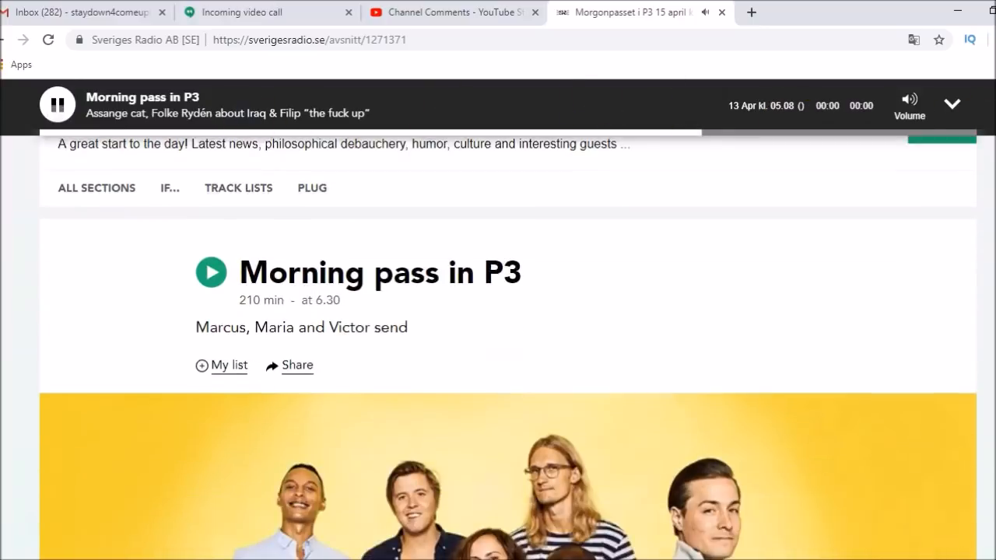
pyautogui.scroll(-3)
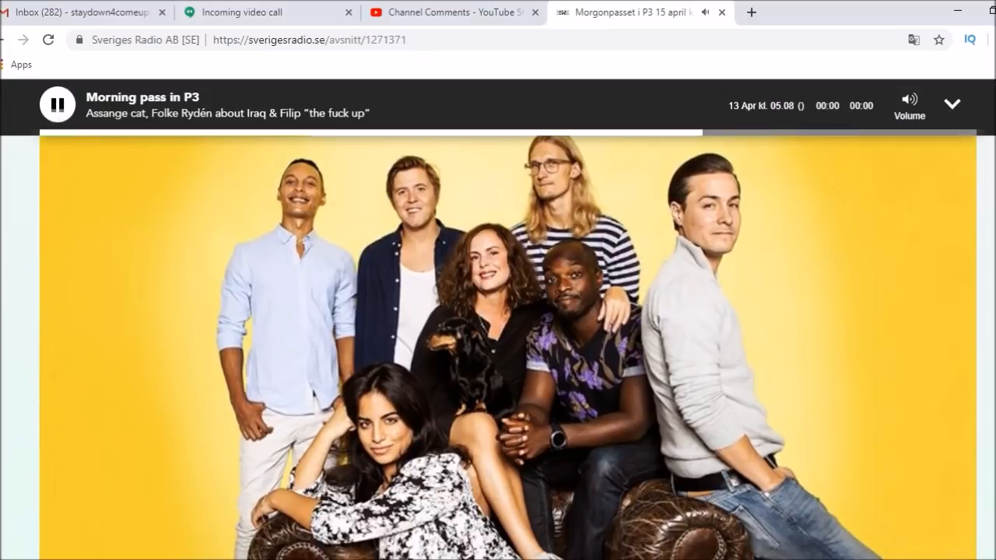
pyautogui.scroll(-3)
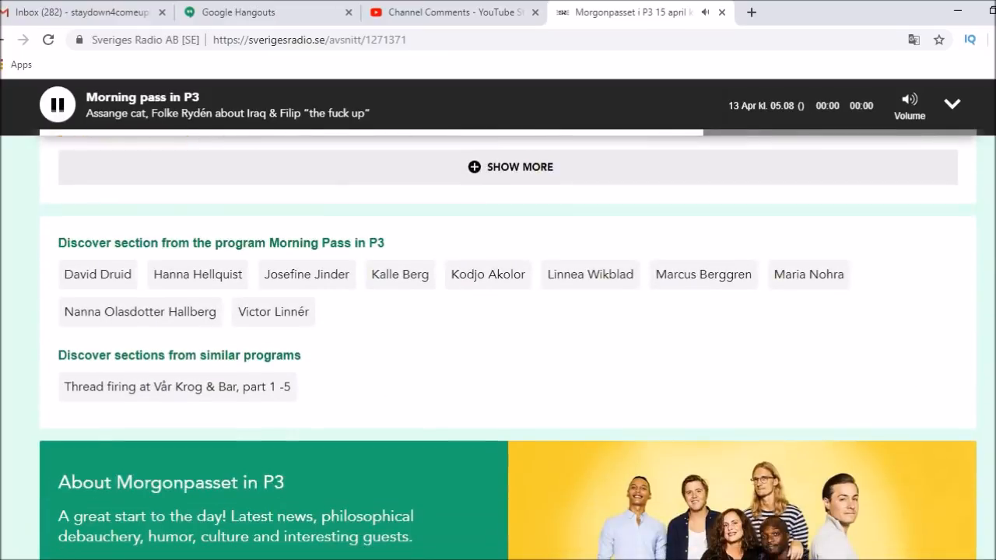
pyautogui.scroll(-3)
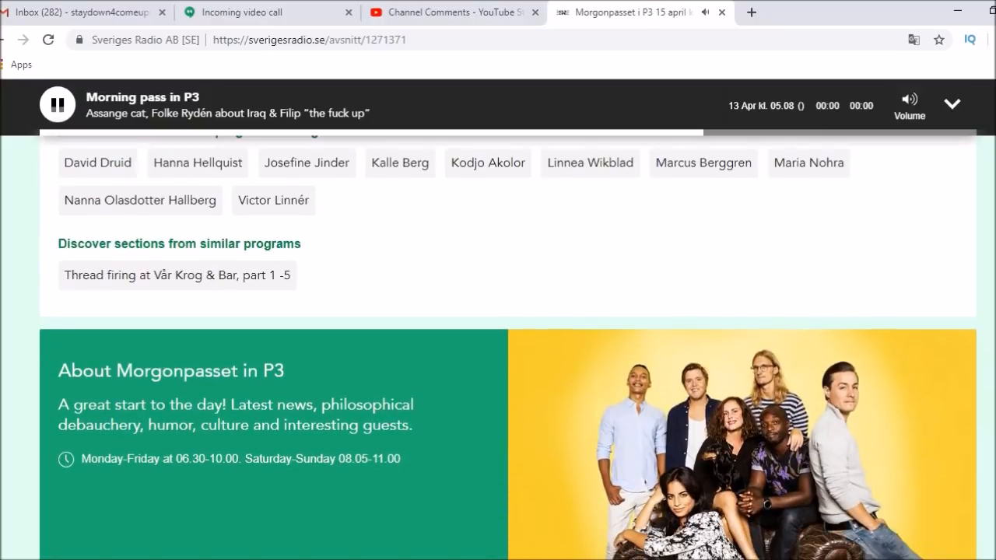
pyautogui.scroll(-3)
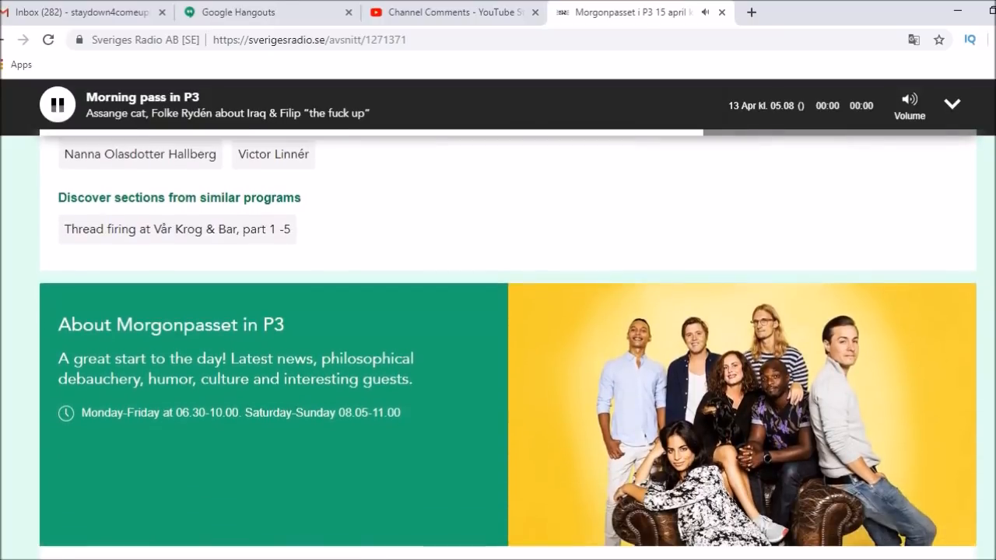
pyautogui.scroll(-3)
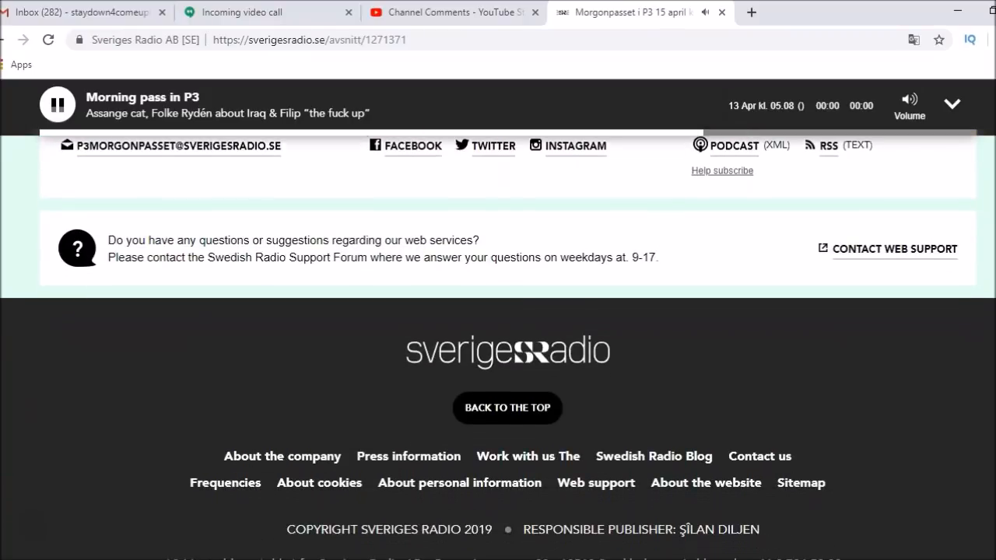
pyautogui.scroll(-3)
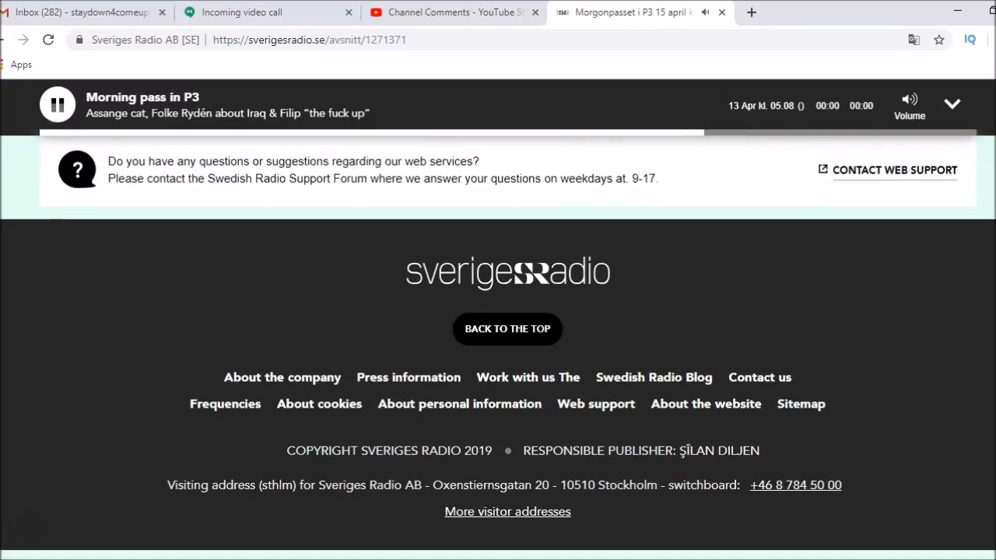
pyautogui.scroll(-3)
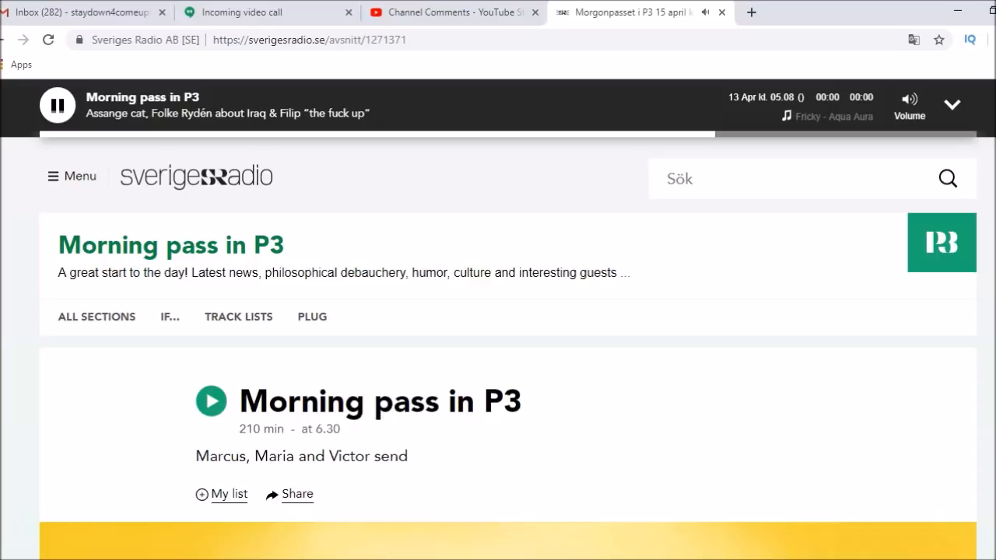
# Step: Scroll past the 'All sections' list and 'About Morgonpasset' panel to the footer
pyautogui.scroll(-3)
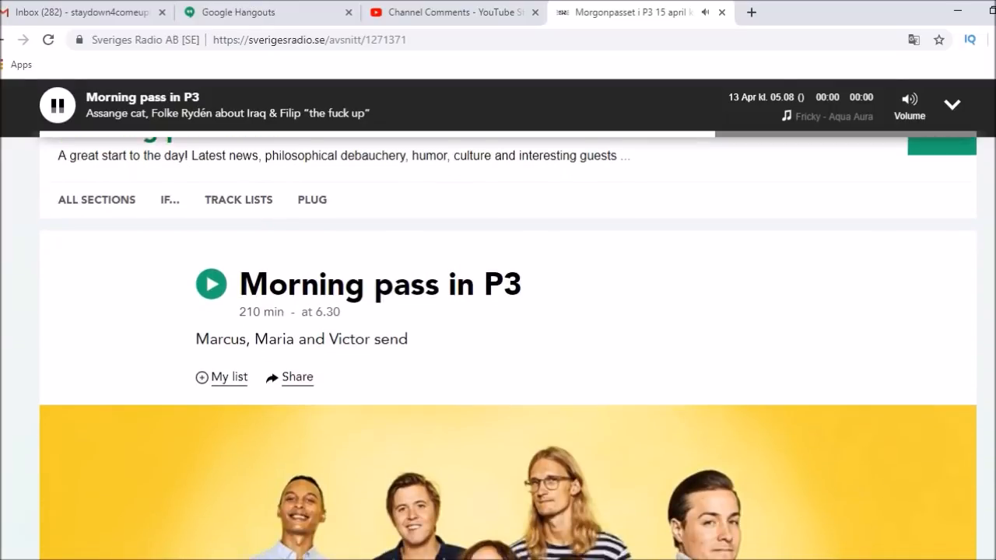
pyautogui.scroll(-3)
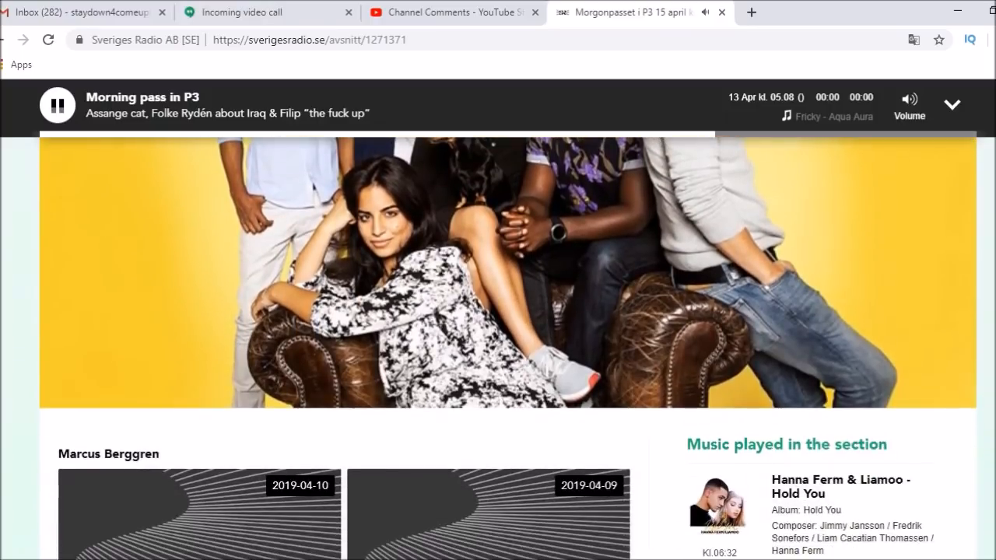
pyautogui.scroll(-3)
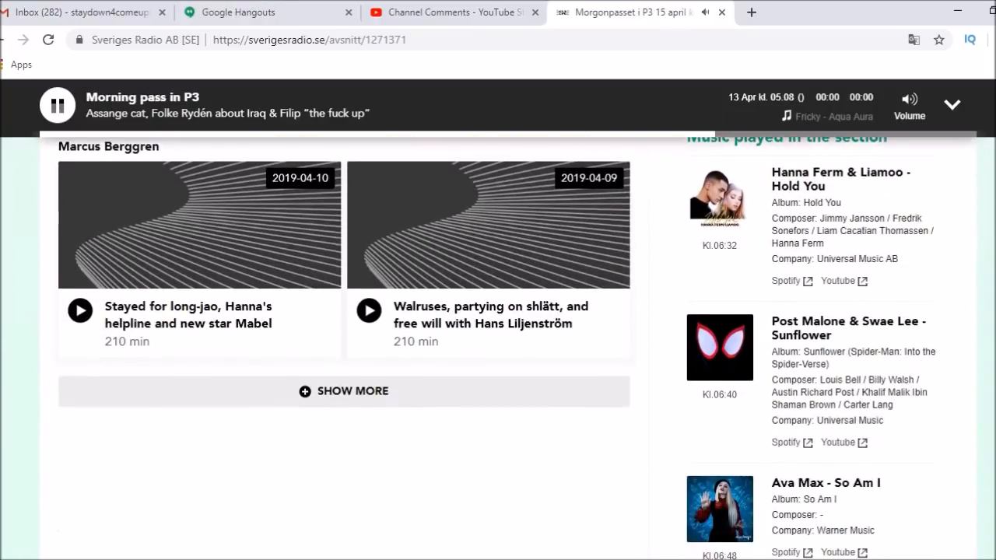
pyautogui.scroll(-3)
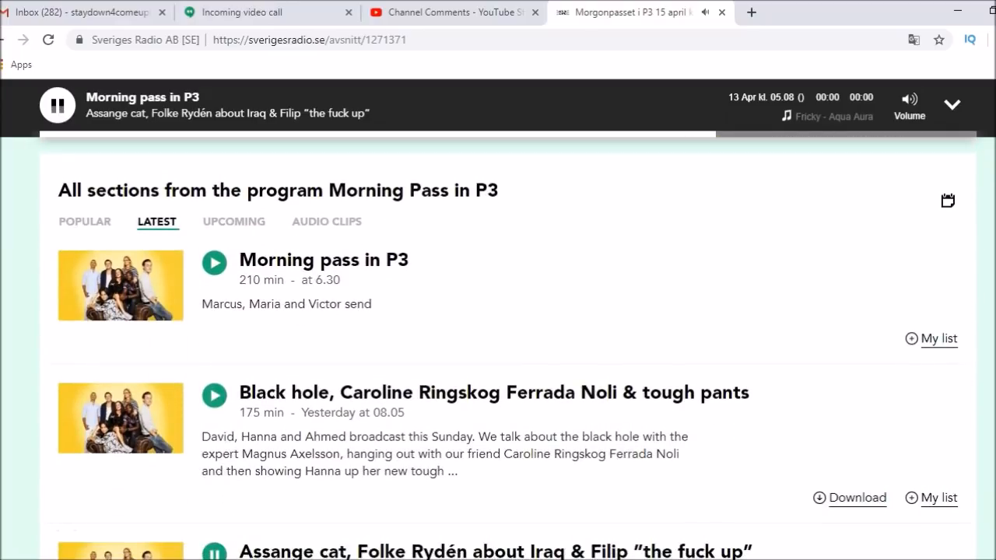
pyautogui.scroll(-3)
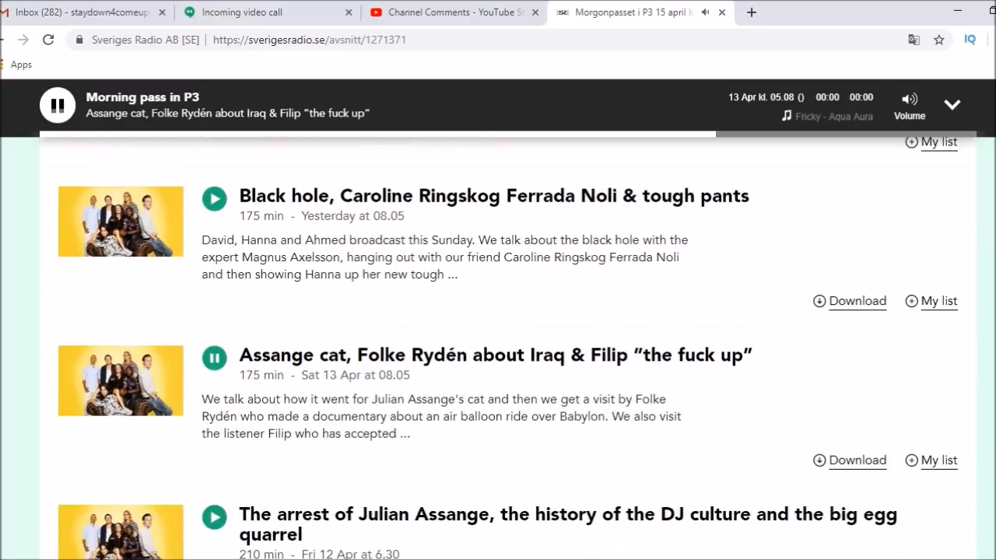
pyautogui.scroll(-3)
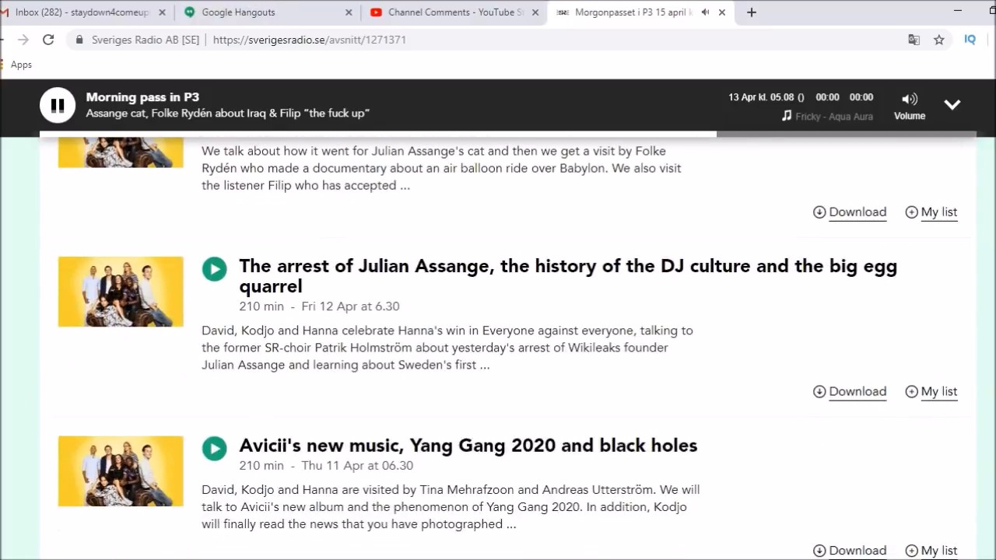
pyautogui.scroll(-3)
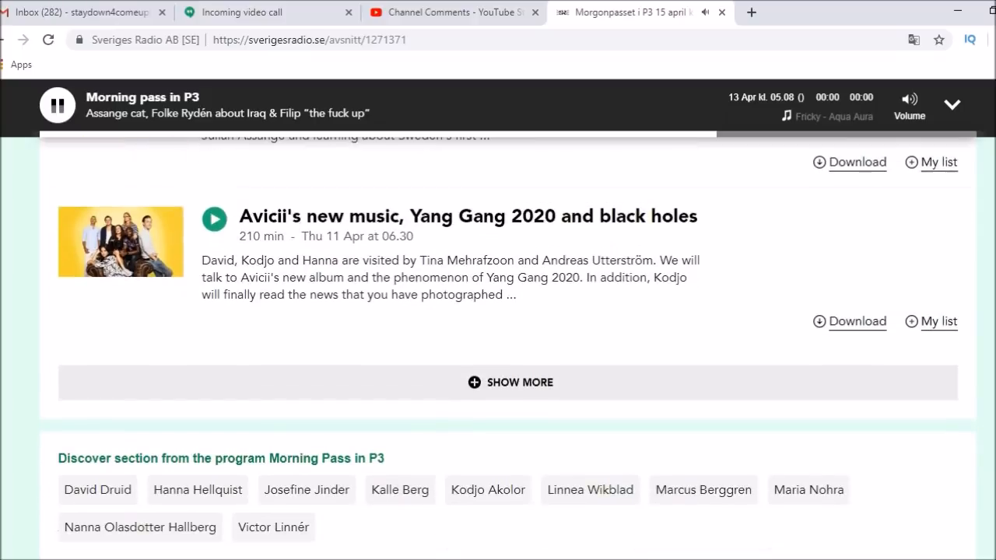
pyautogui.scroll(-3)
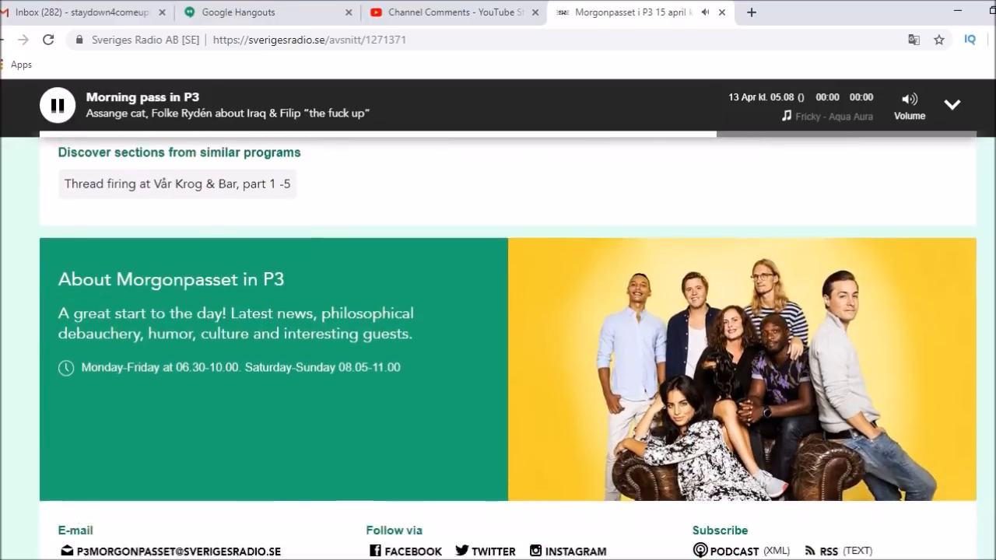
pyautogui.scroll(-3)
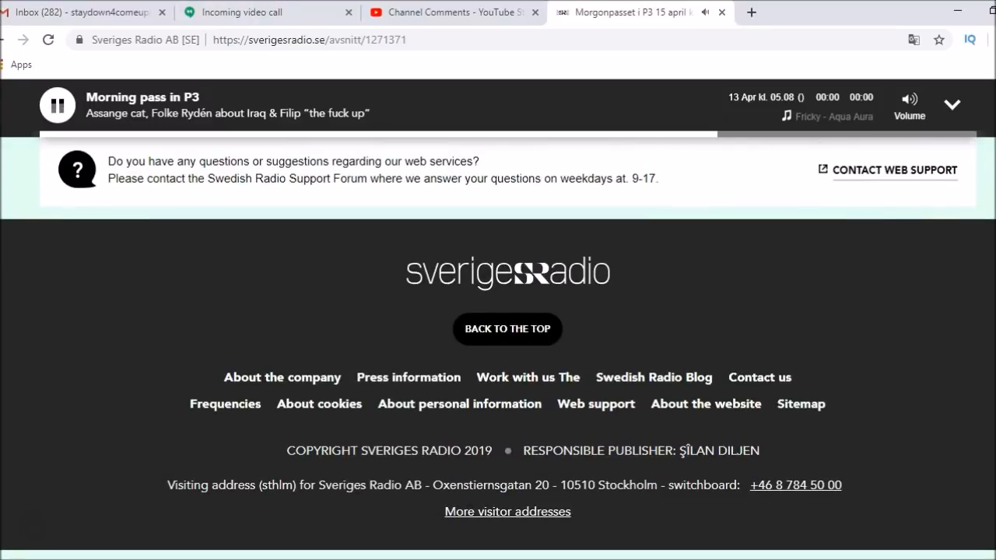
# Step: Scroll back up to the header showing the Morning pass in P3 title
pyautogui.scroll(3)
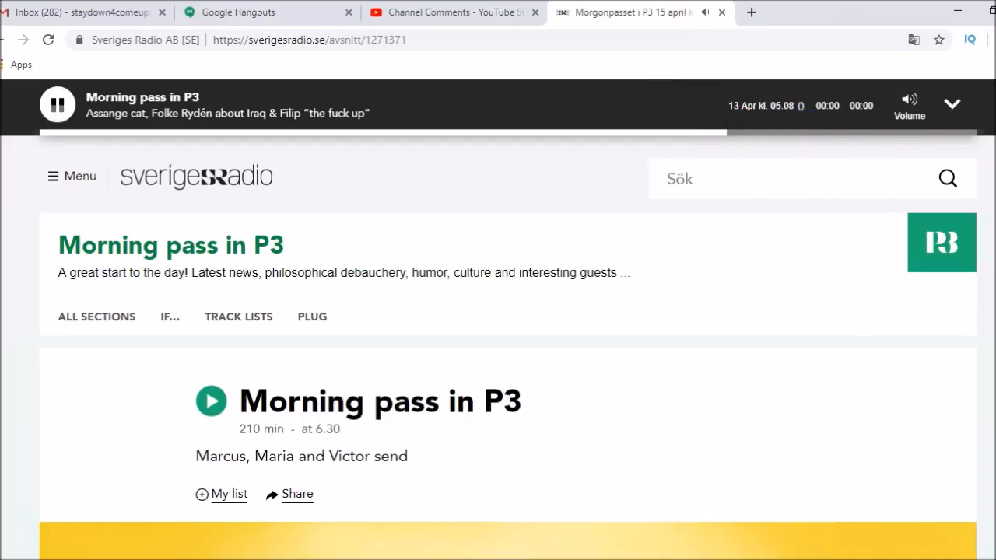
# Step: Scroll down until the large yellow group photo of the hosts fills the view
pyautogui.scroll(-3)
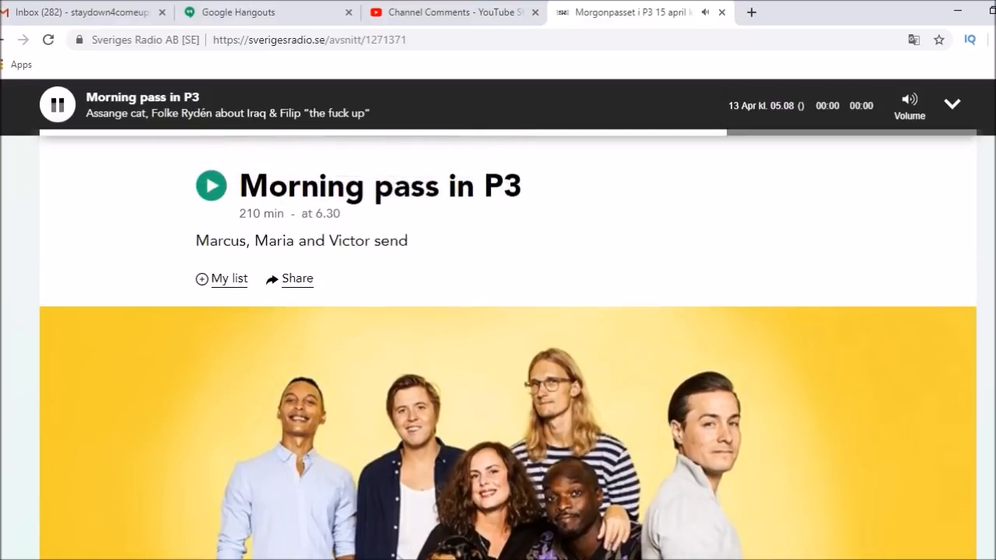
pyautogui.scroll(-3)
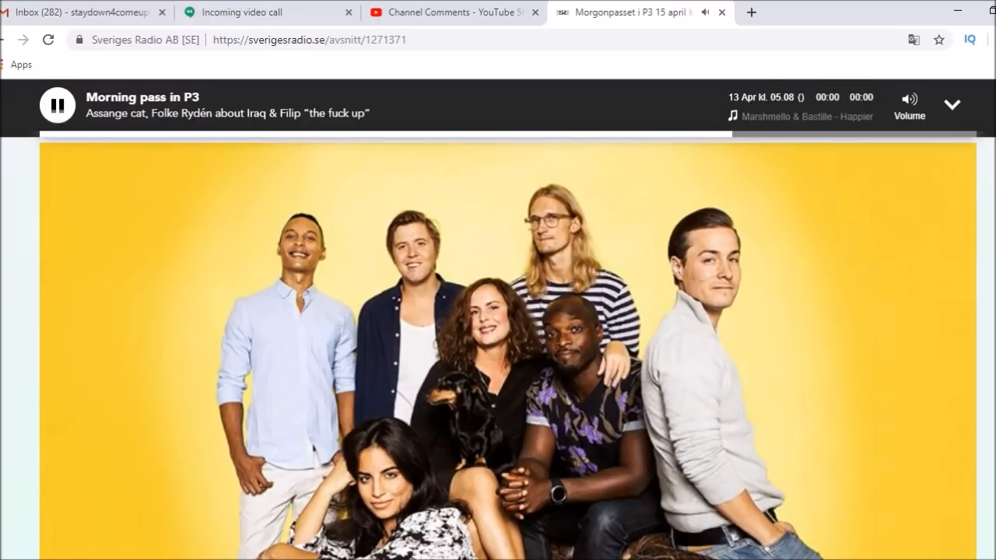
# Step: Scroll down to the track list, then back up toward the page top
pyautogui.scroll(-3)
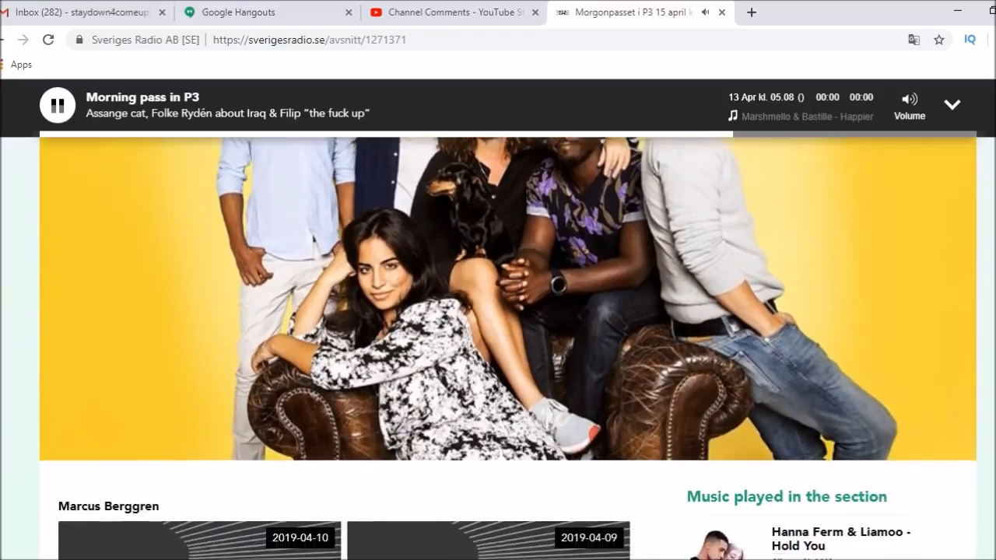
pyautogui.scroll(-3)
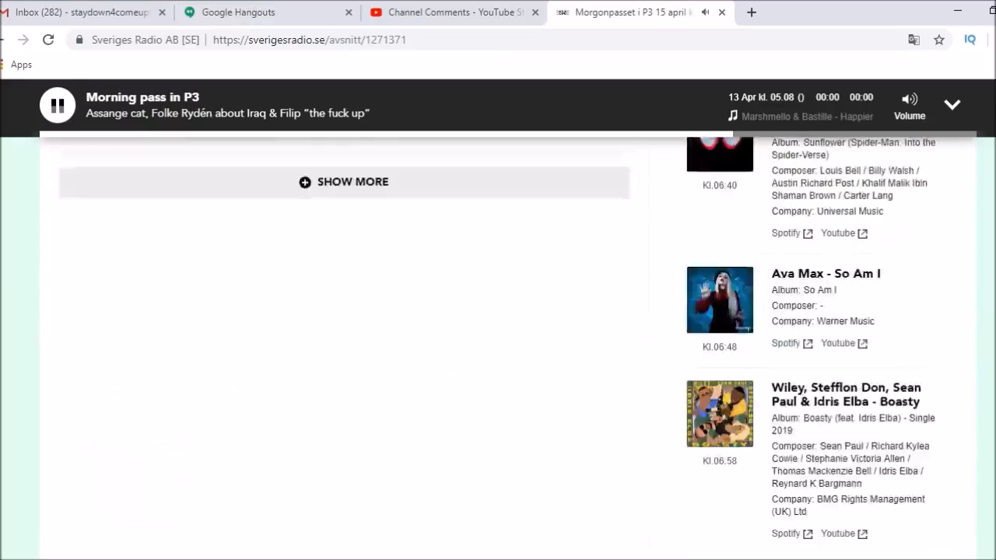
pyautogui.scroll(3)
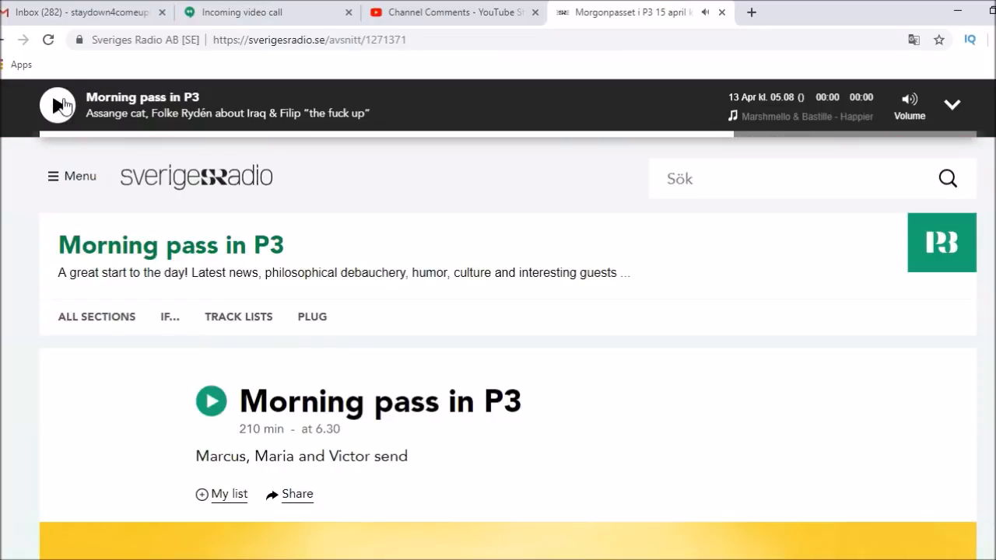